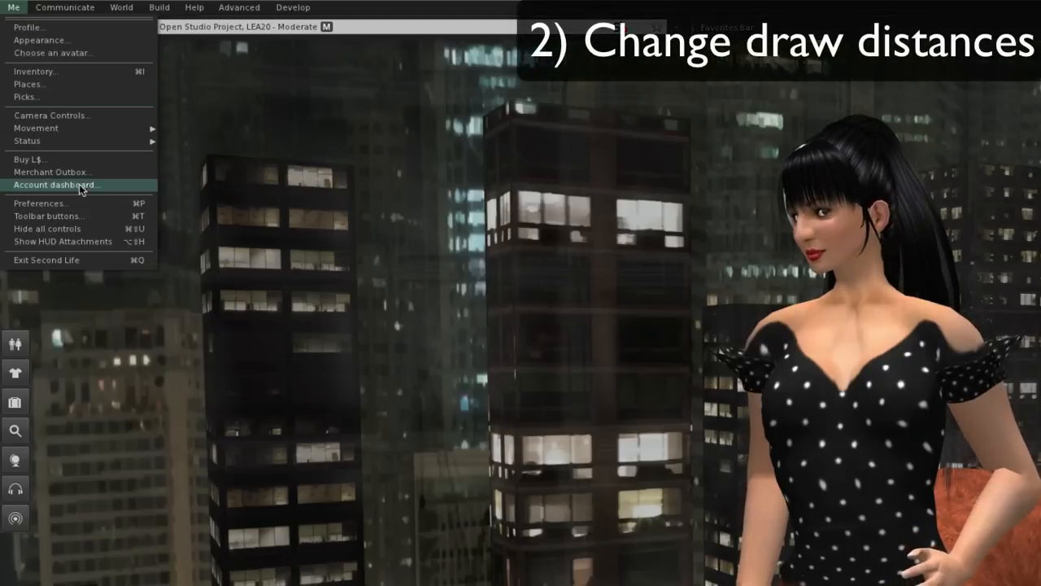
# Open Preferences, glance at General, and return to Graphics (216 m draw distance, High quality).
pyautogui.click(39, 203)
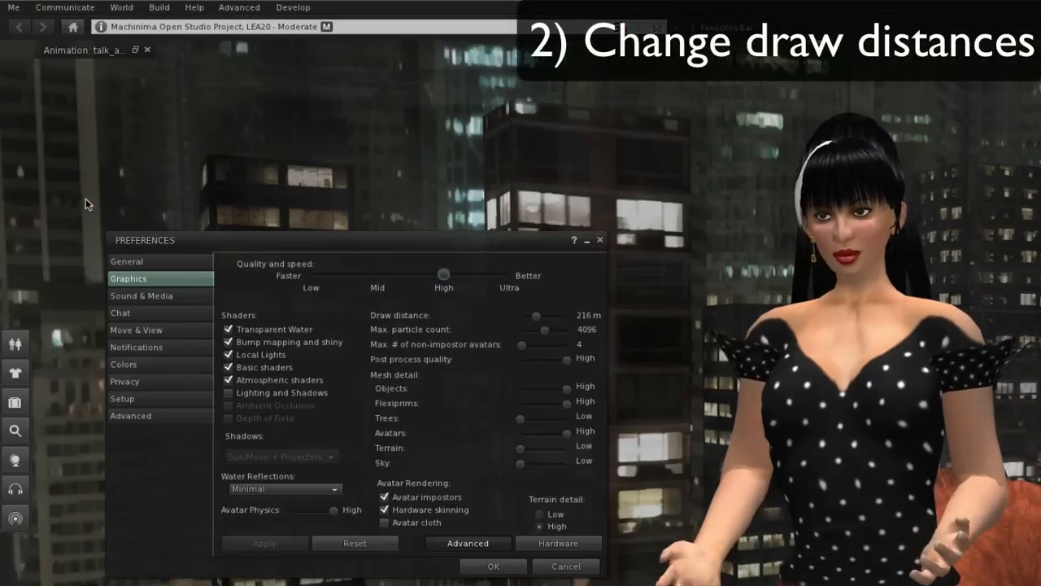
pyautogui.click(126, 261)
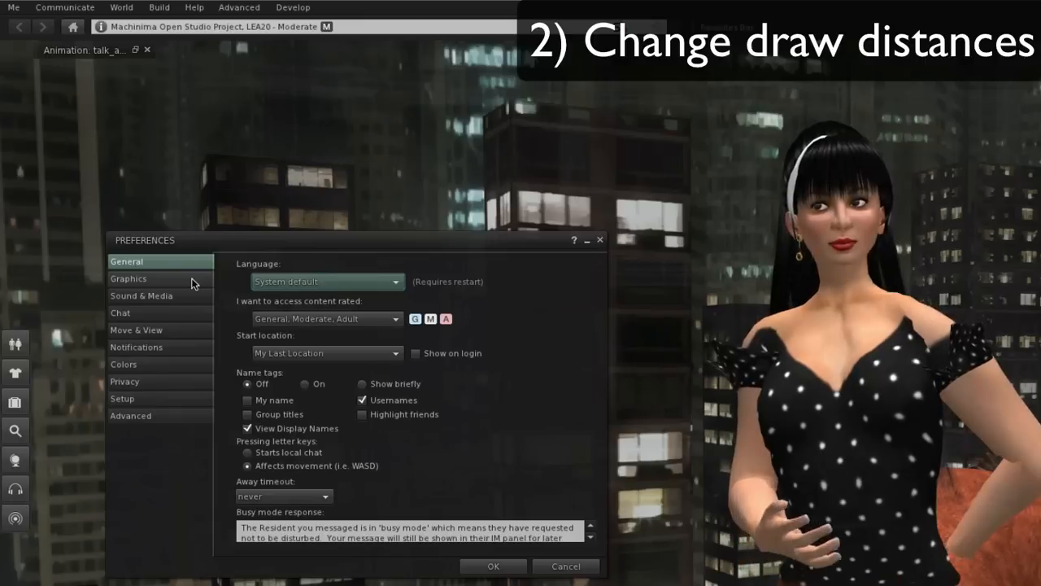
pyautogui.click(129, 278)
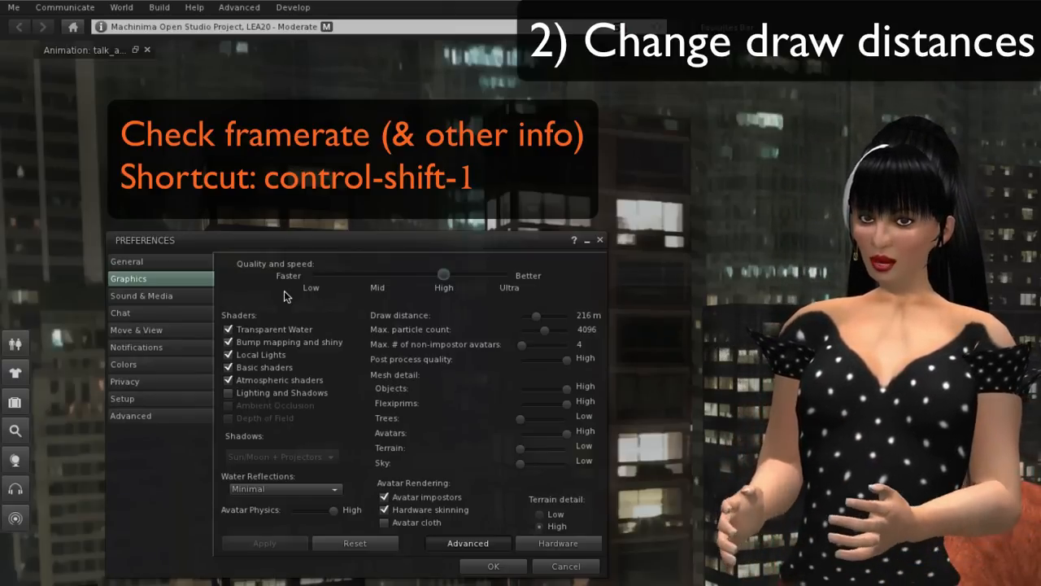
# Show frame-rate statistics and test shorter draw distances of 104 m and 64 m.
pyautogui.press('ctrl+shift+1')
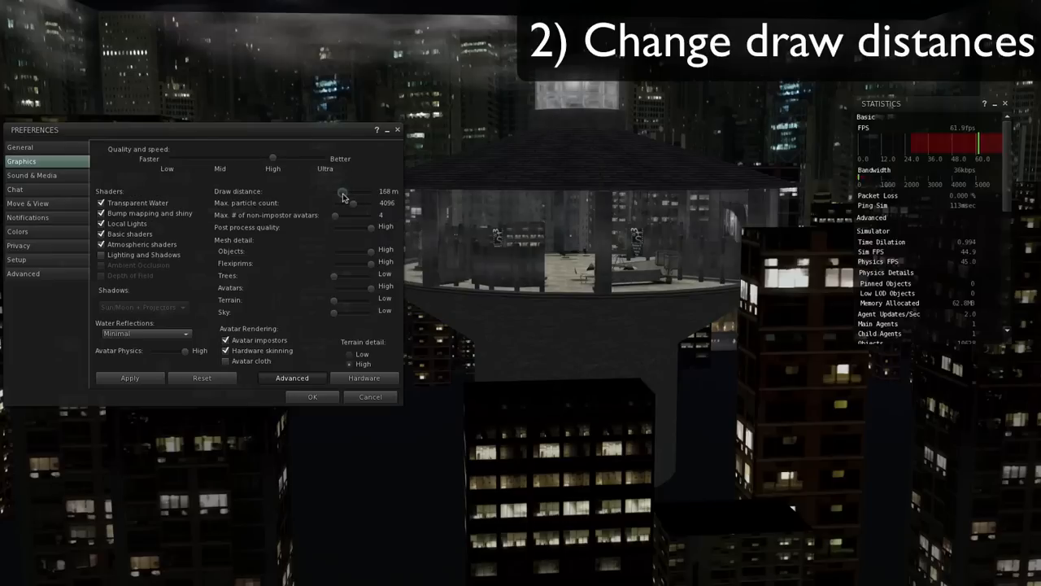
pyautogui.moveTo(342, 192); pyautogui.dragTo(337, 195)
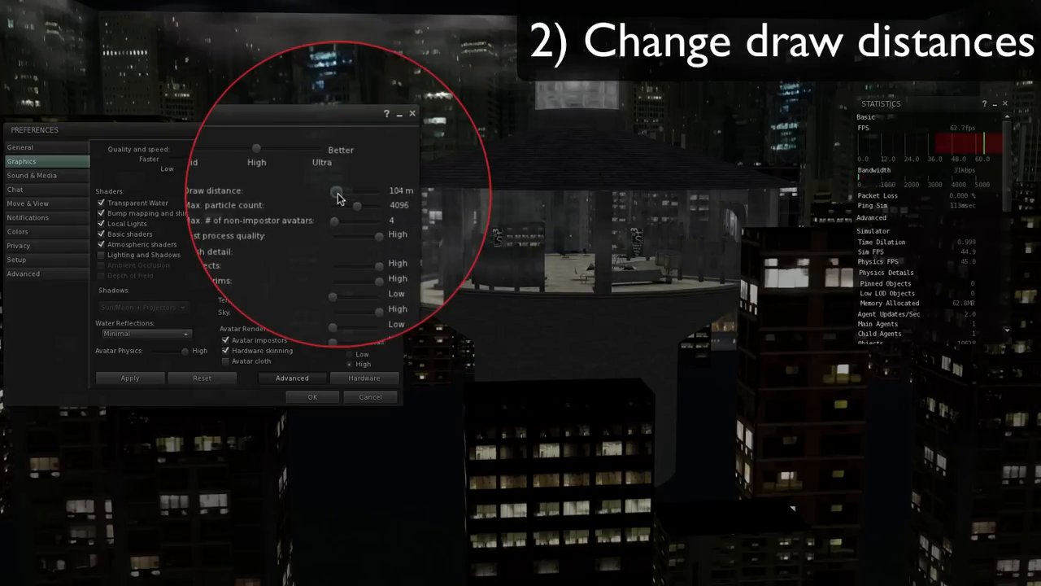
pyautogui.moveTo(338, 190); pyautogui.dragTo(331, 190)
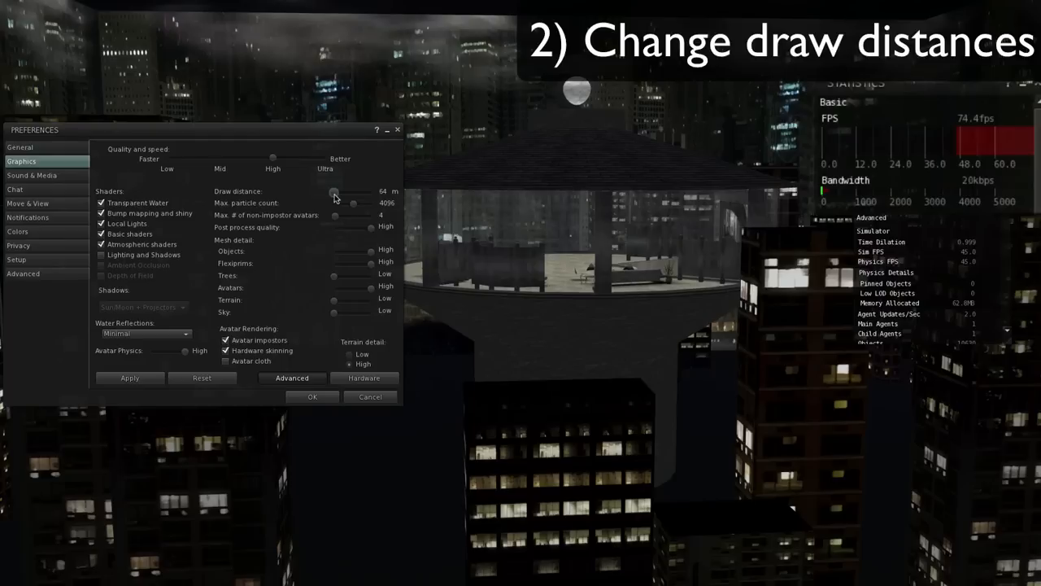
pyautogui.moveTo(333, 192); pyautogui.dragTo(366, 169)
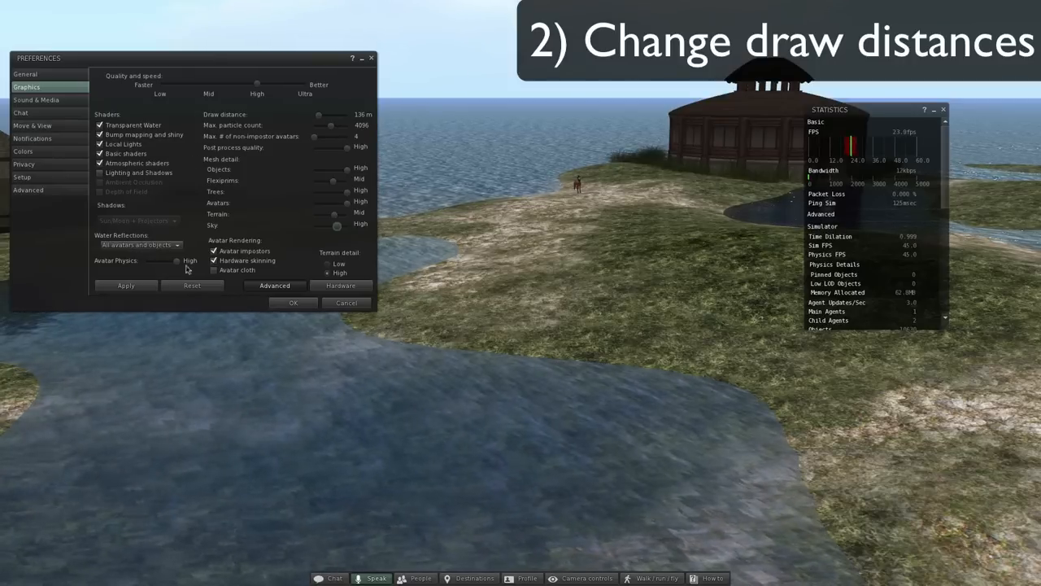
pyautogui.moveTo(248, 157)
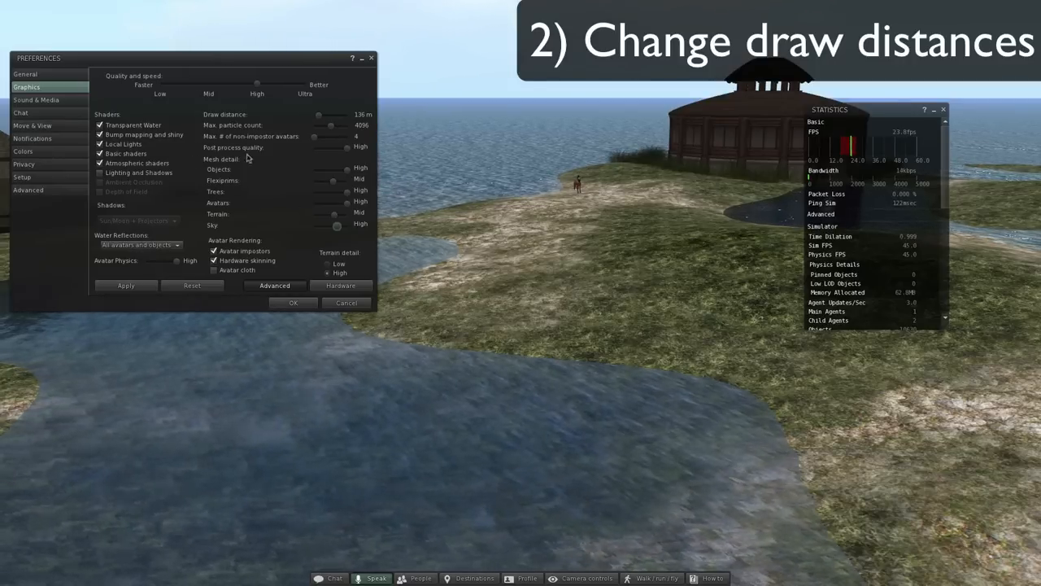
# Cut draw distance to 64 m, raise it through 136 m to 224 m, and keep it.
pyautogui.moveTo(331, 113); pyautogui.dragTo(314, 114)
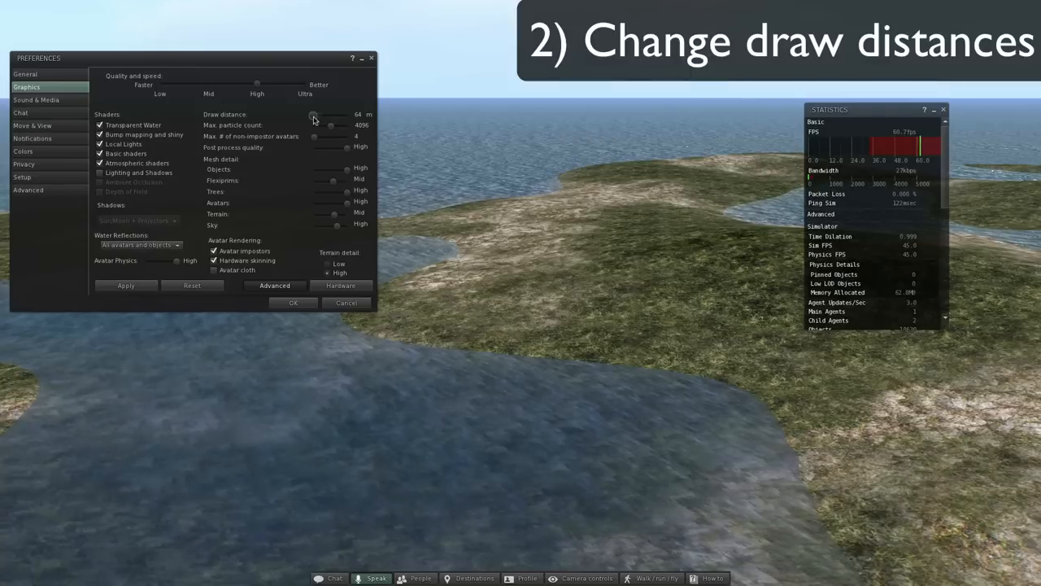
pyautogui.moveTo(313, 116); pyautogui.dragTo(321, 117)
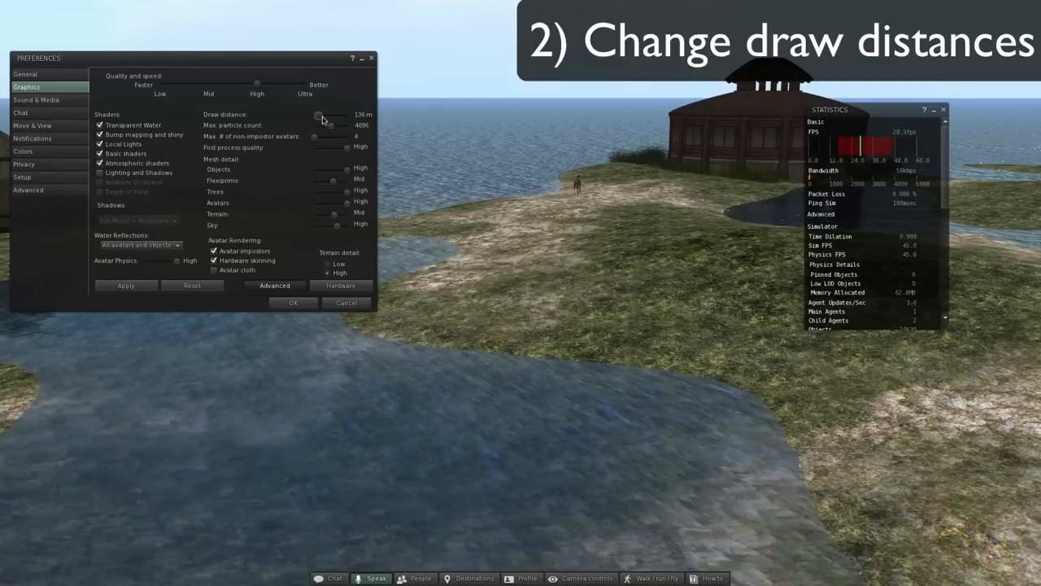
pyautogui.moveTo(318, 114); pyautogui.dragTo(330, 115)
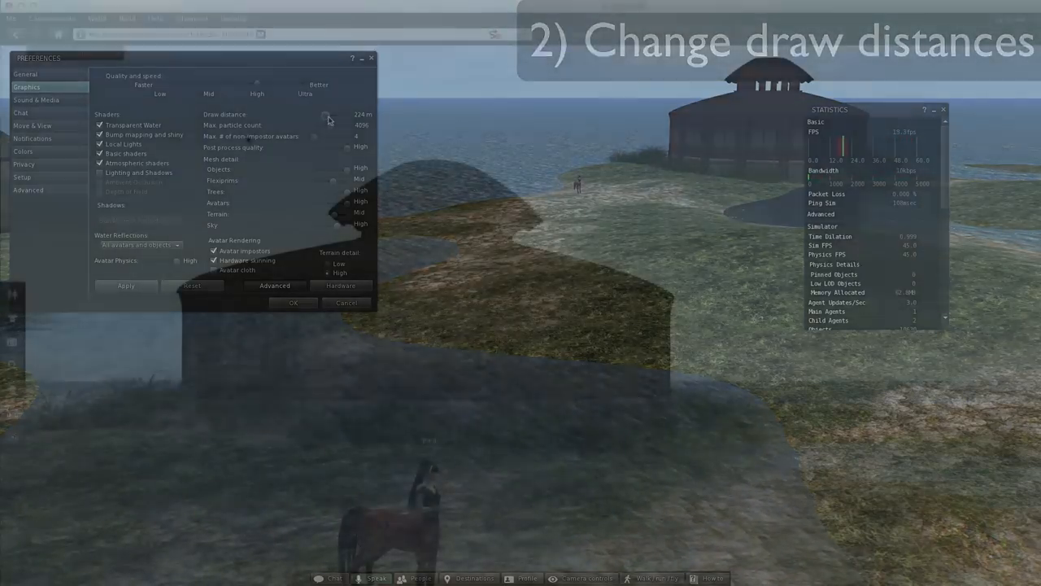
pyautogui.click(293, 303)
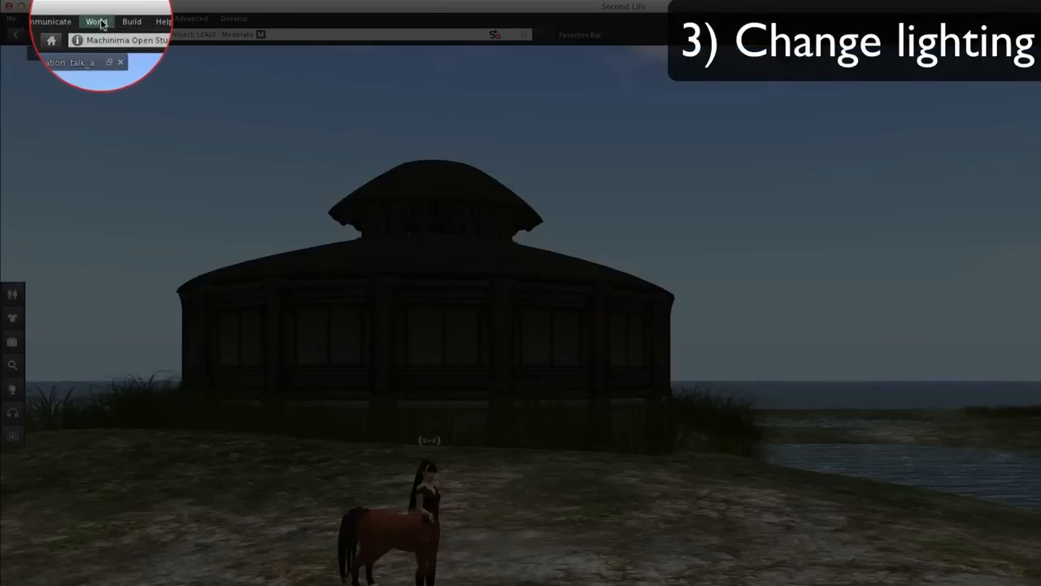
# Try midday and midnight skies, then sunrise and midnight again on the subway platform.
pyautogui.click(96, 18)
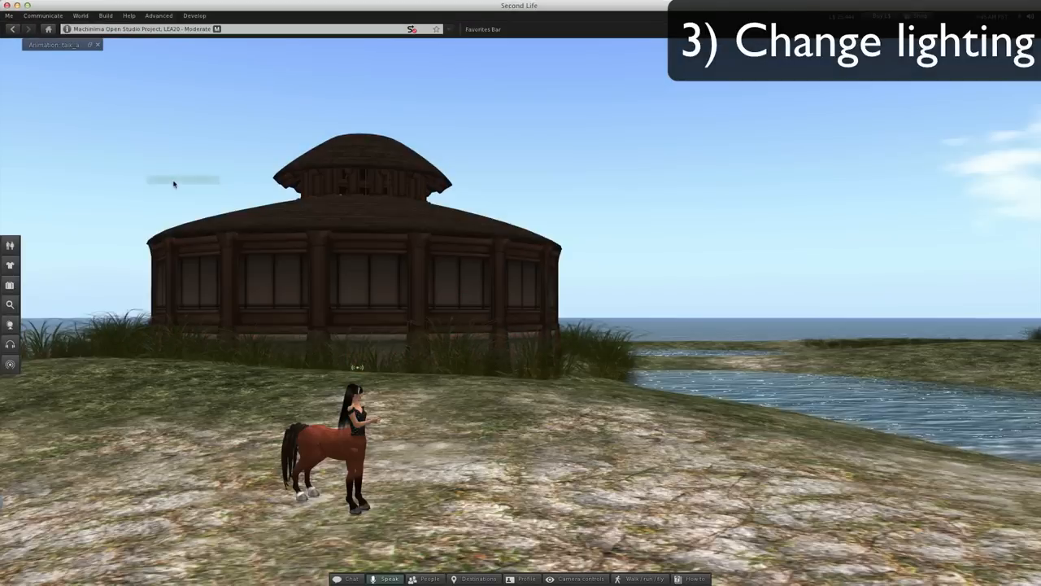
pyautogui.click(79, 16)
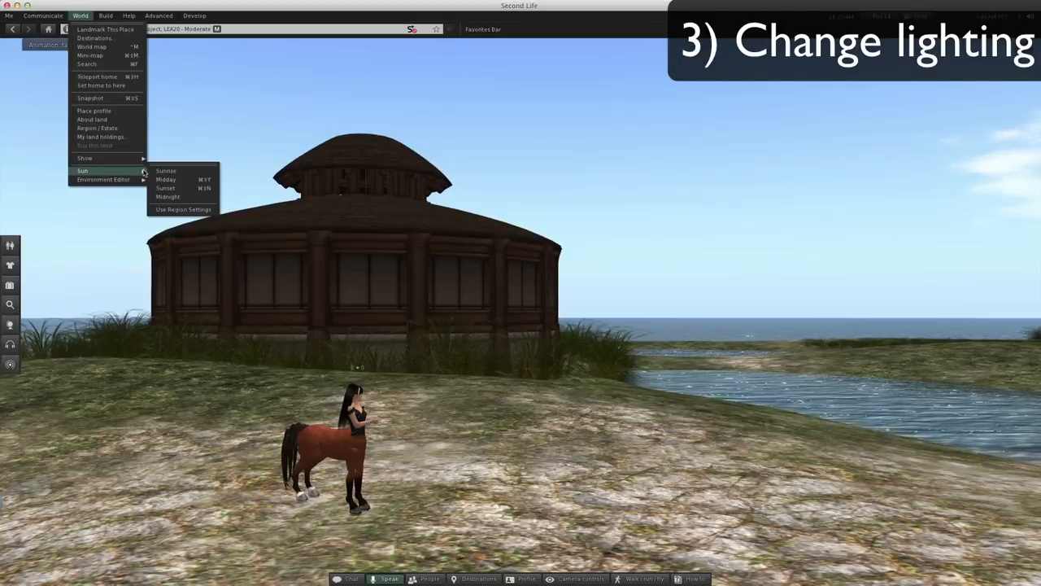
pyautogui.click(165, 188)
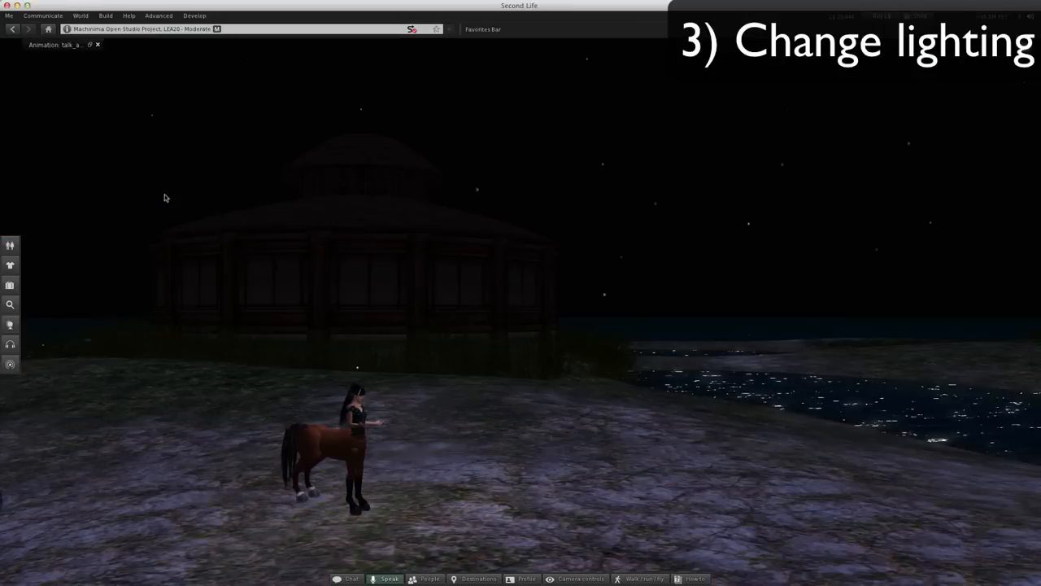
pyautogui.click(80, 15)
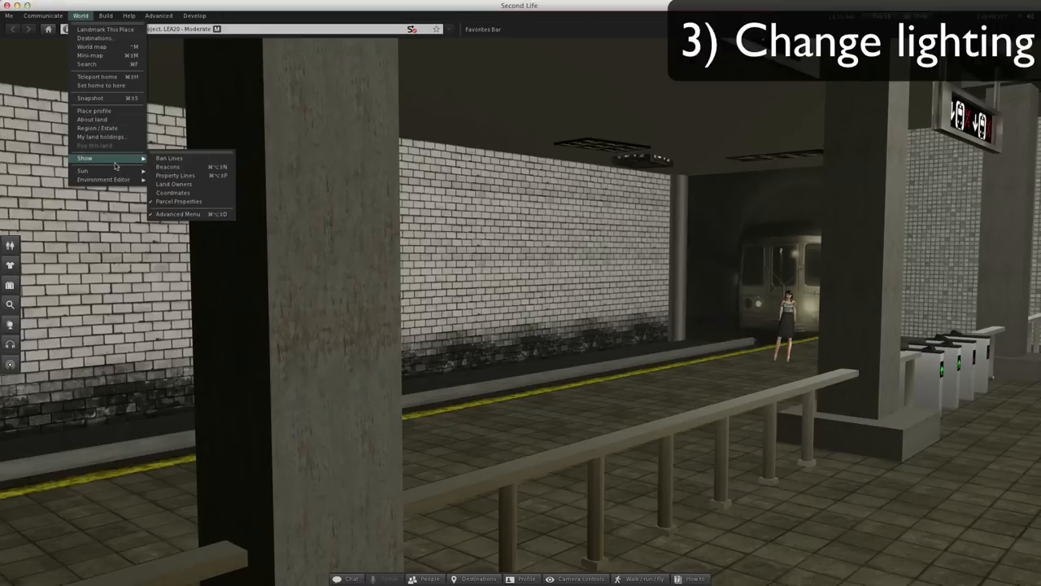
pyautogui.moveTo(83, 170)
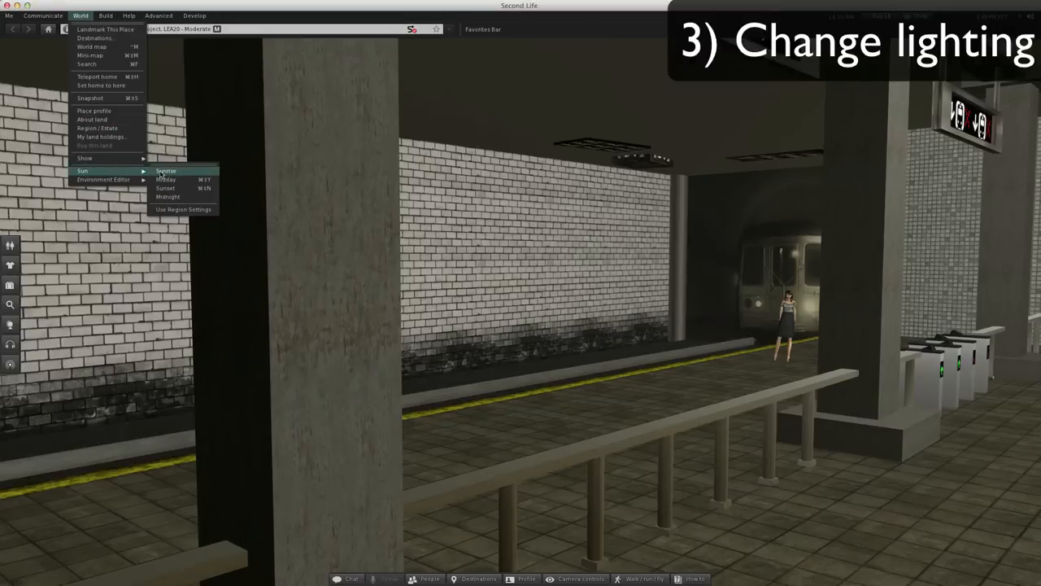
pyautogui.click(166, 171)
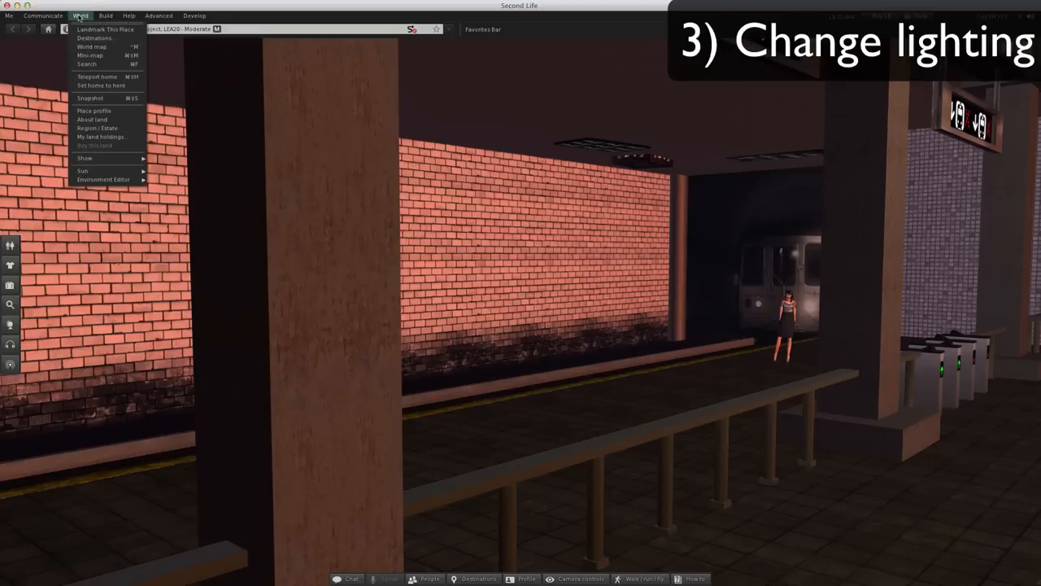
pyautogui.moveTo(82, 170)
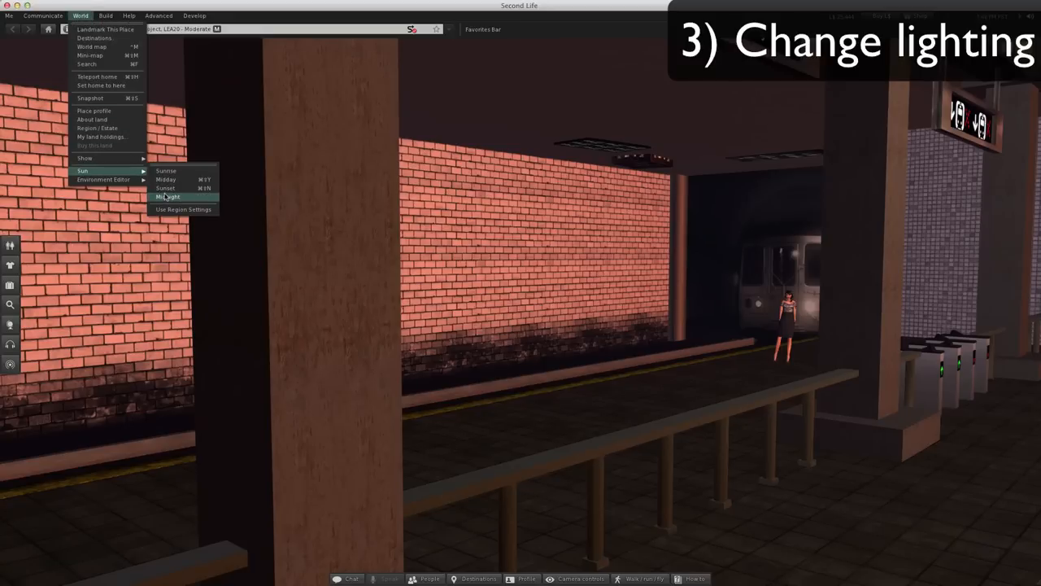
pyautogui.click(168, 196)
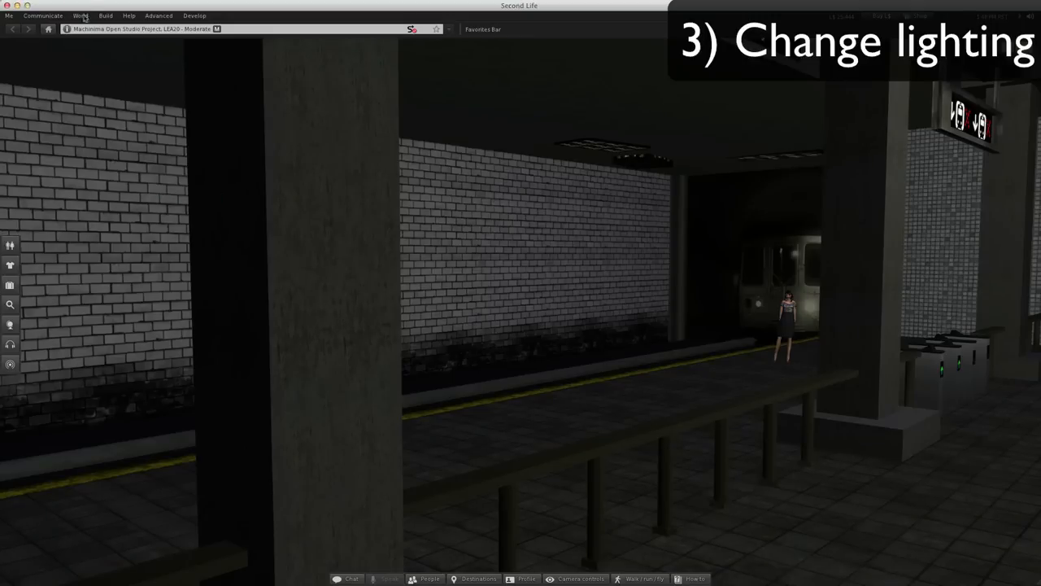
pyautogui.click(80, 16)
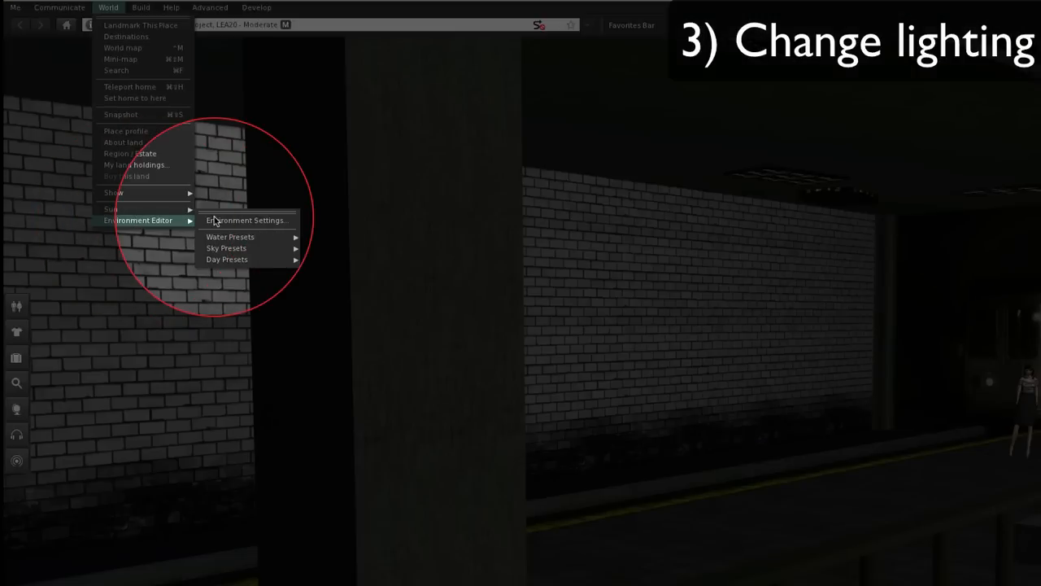
pyautogui.click(247, 219)
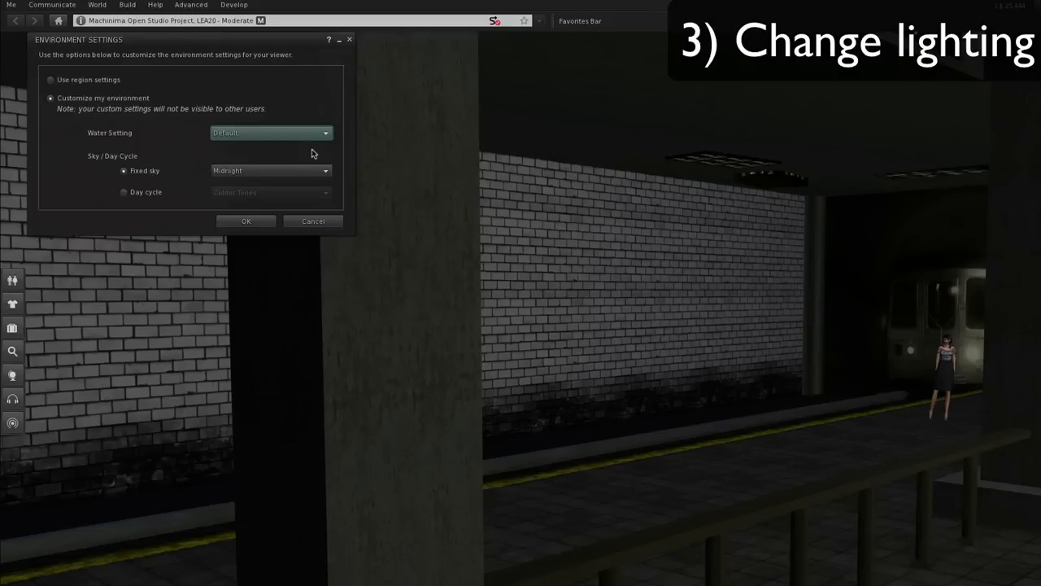
pyautogui.moveTo(323, 175)
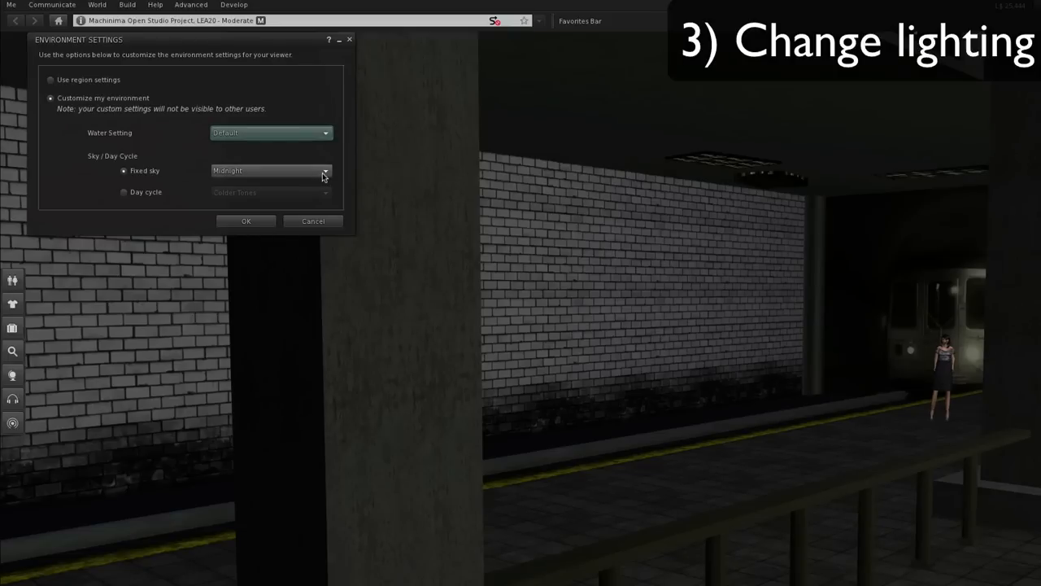
pyautogui.click(326, 171)
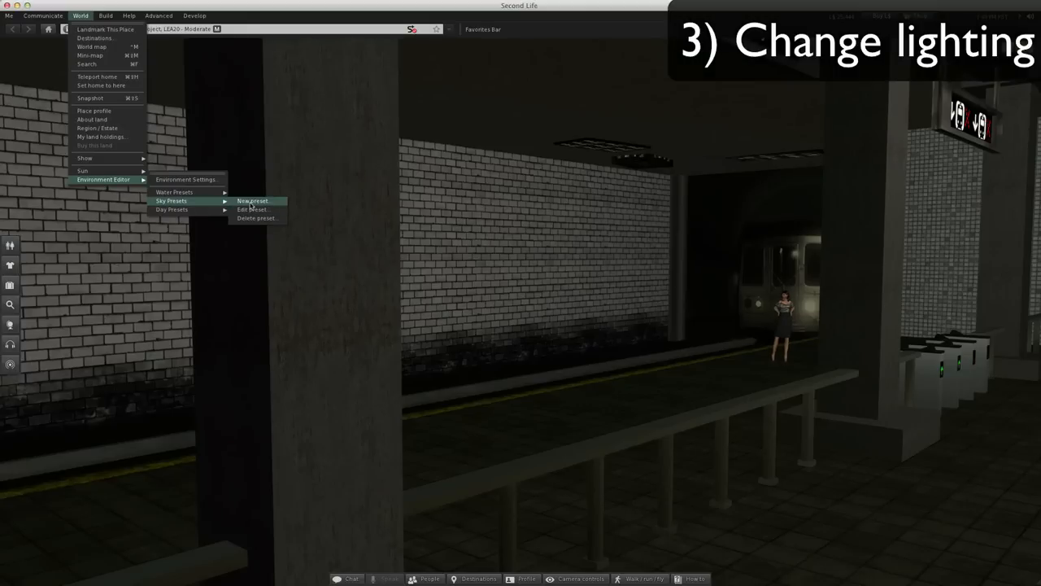
# Start a new sky preset with a warm pinkish-red sun at about 6:40 AM.
pyautogui.click(252, 201)
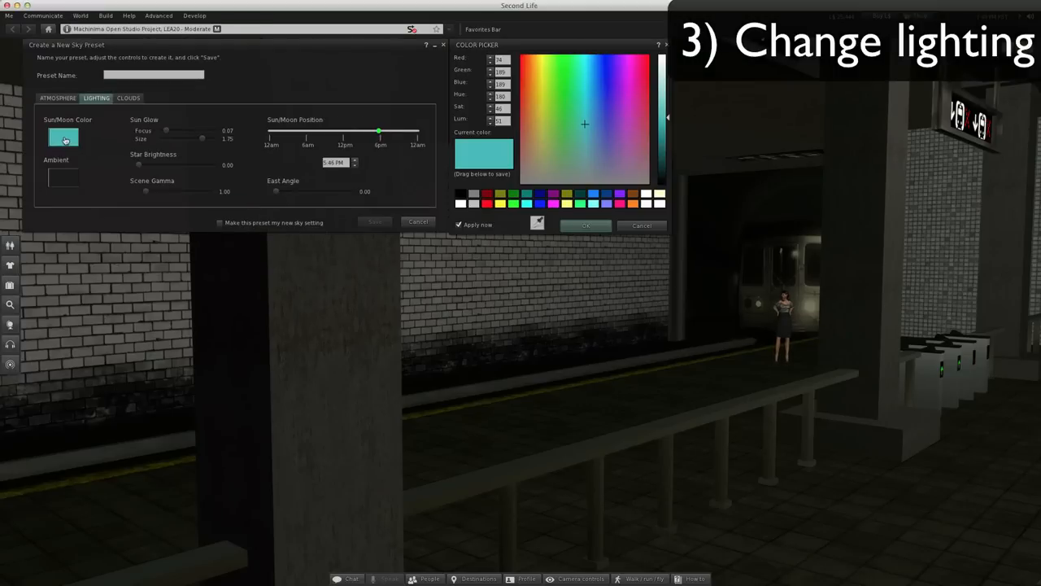
pyautogui.moveTo(379, 131); pyautogui.dragTo(342, 131)
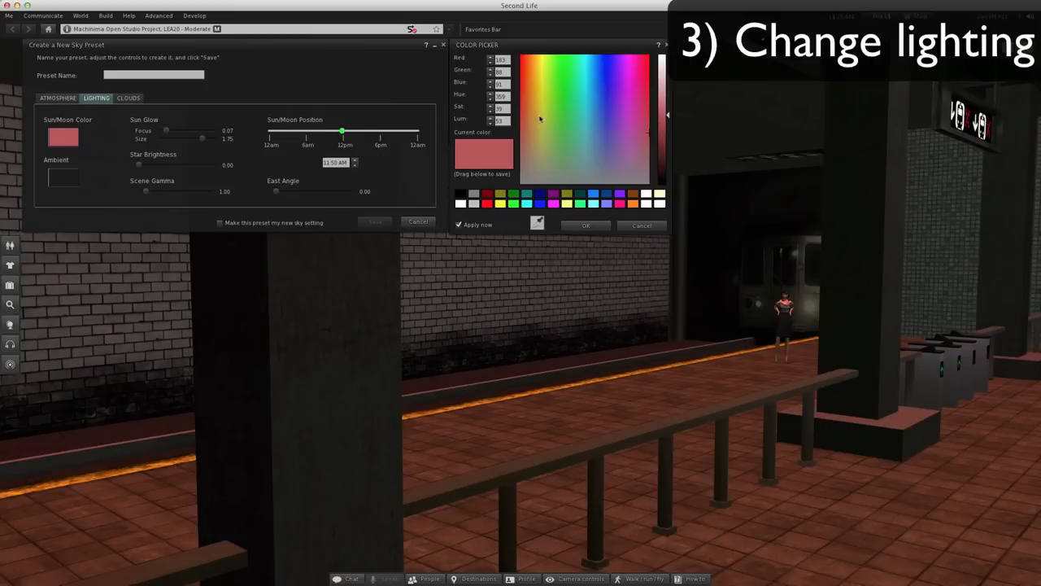
pyautogui.moveTo(341, 132); pyautogui.dragTo(323, 132)
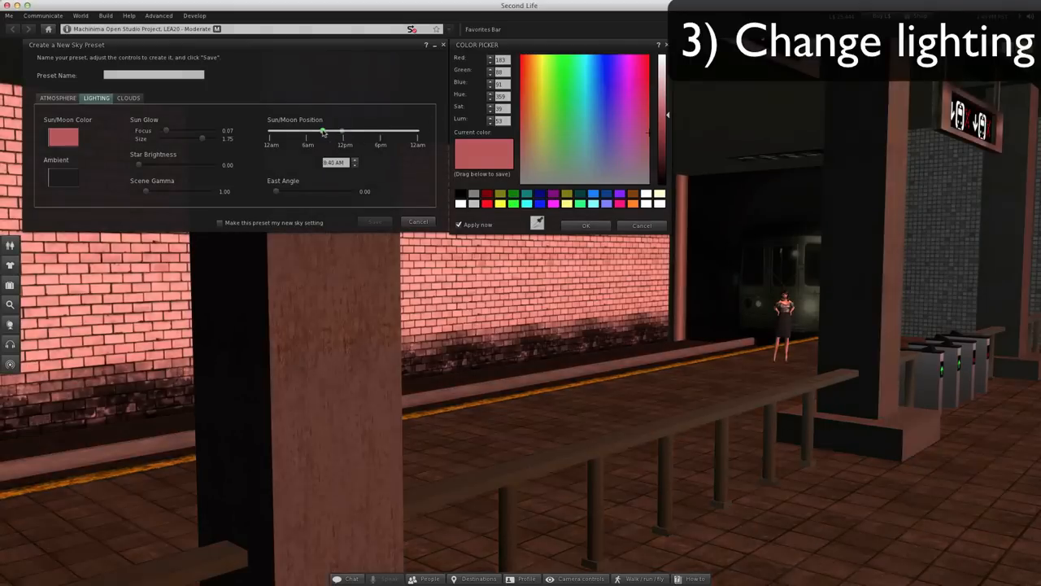
# Sweep the sun from early morning through late evening, settling on afternoon.
pyautogui.moveTo(324, 133); pyautogui.dragTo(285, 133)
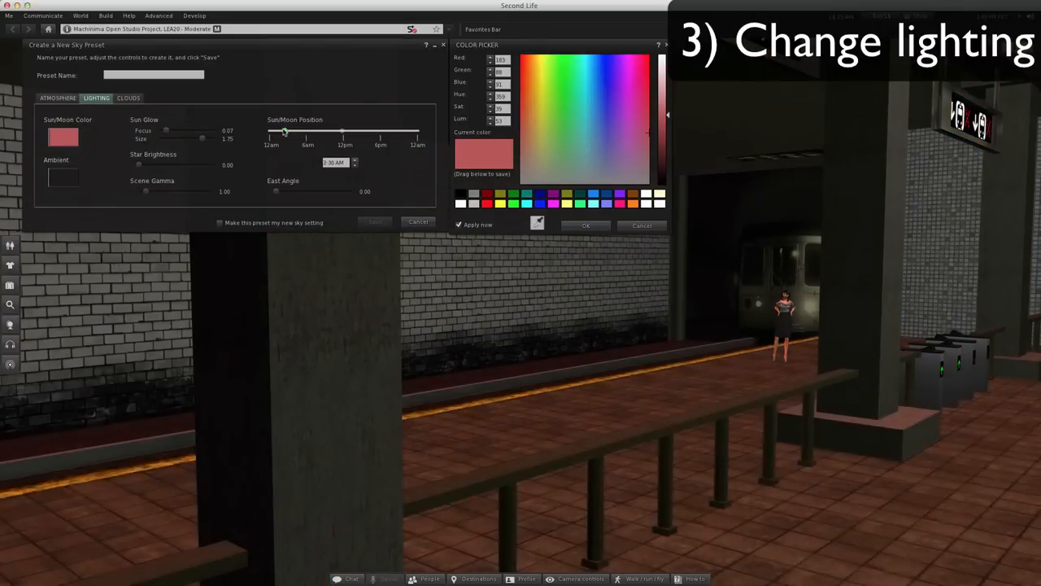
pyautogui.moveTo(285, 133); pyautogui.dragTo(342, 133)
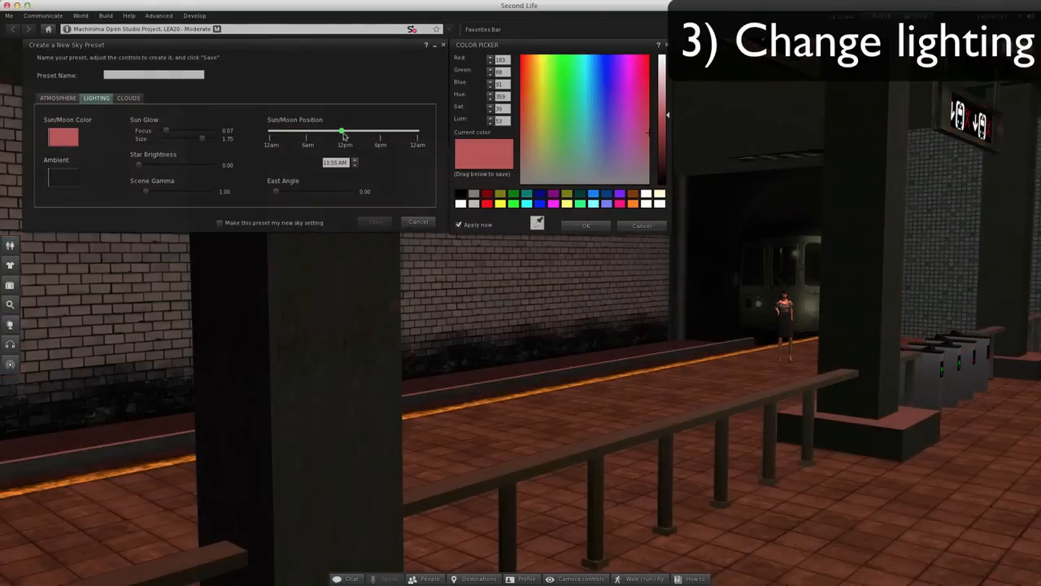
pyautogui.moveTo(342, 130); pyautogui.dragTo(404, 130)
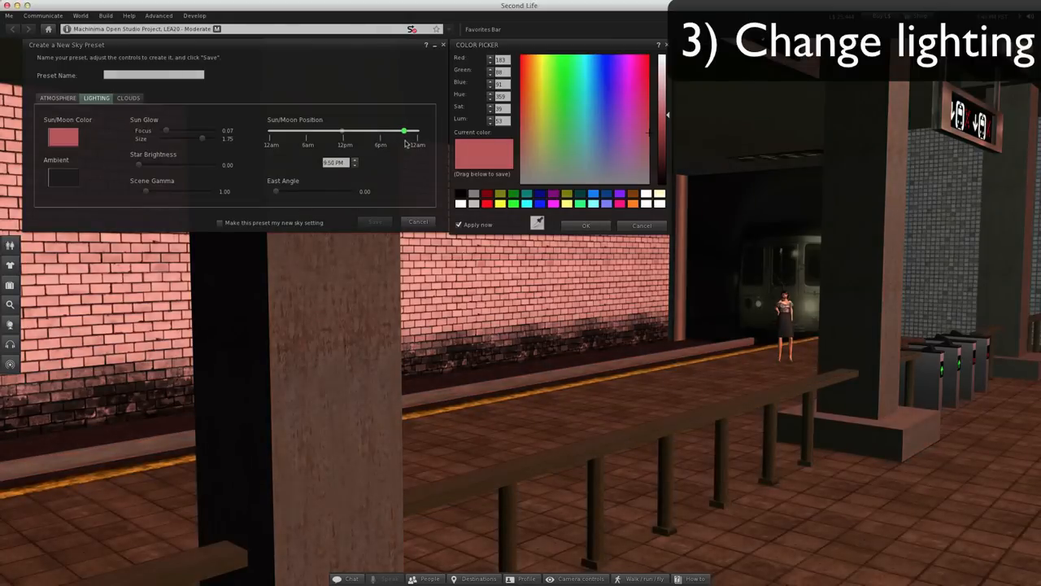
pyautogui.moveTo(405, 131); pyautogui.dragTo(360, 131)
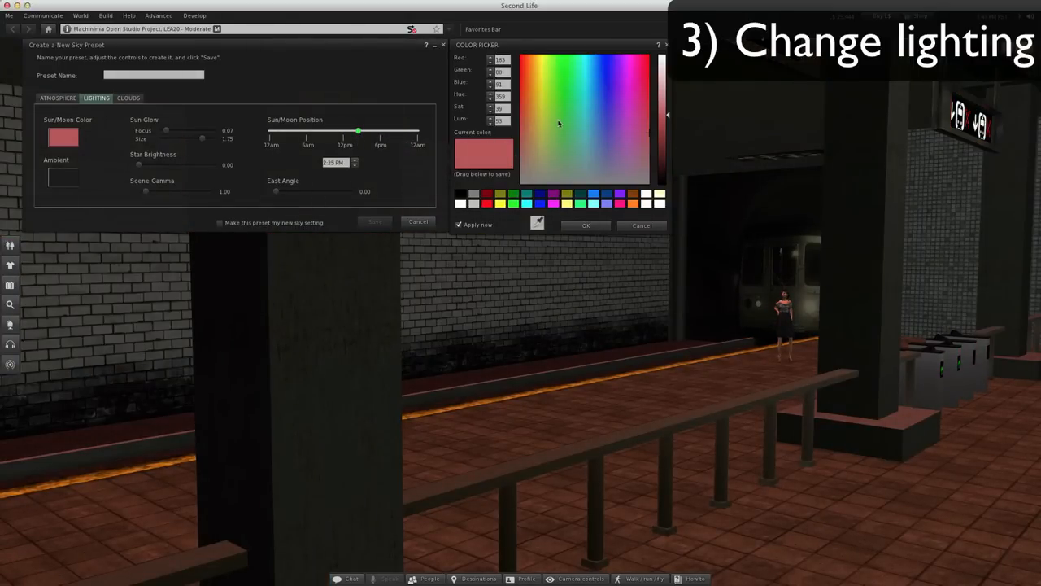
pyautogui.click(561, 121)
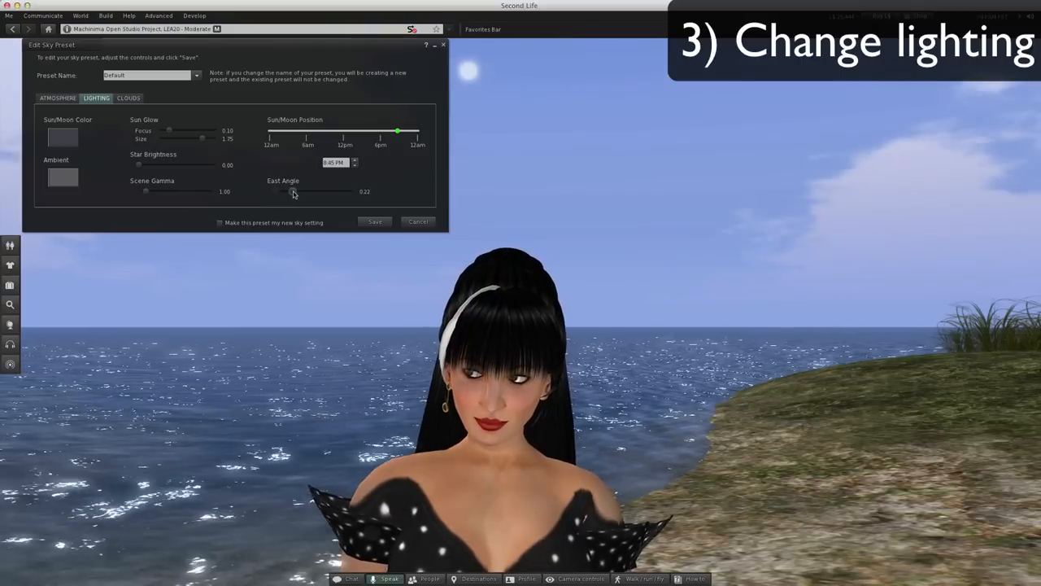
# Swing the Default sky's sun east angle from 0.48 to nearly 1, then down to 0.16.
pyautogui.moveTo(295, 192); pyautogui.dragTo(315, 192)
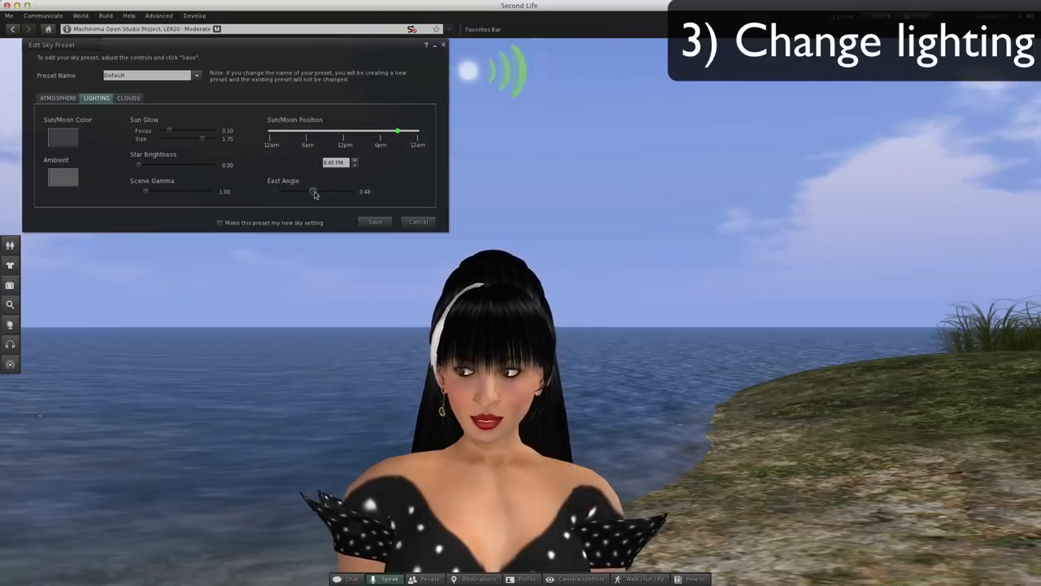
pyautogui.moveTo(315, 192); pyautogui.dragTo(351, 192)
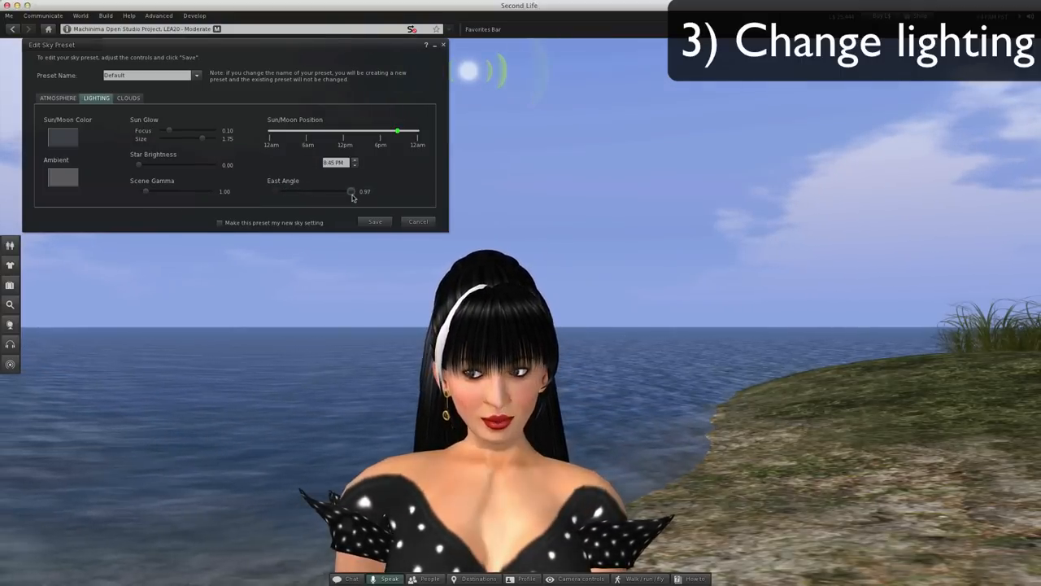
pyautogui.moveTo(352, 193); pyautogui.dragTo(315, 193)
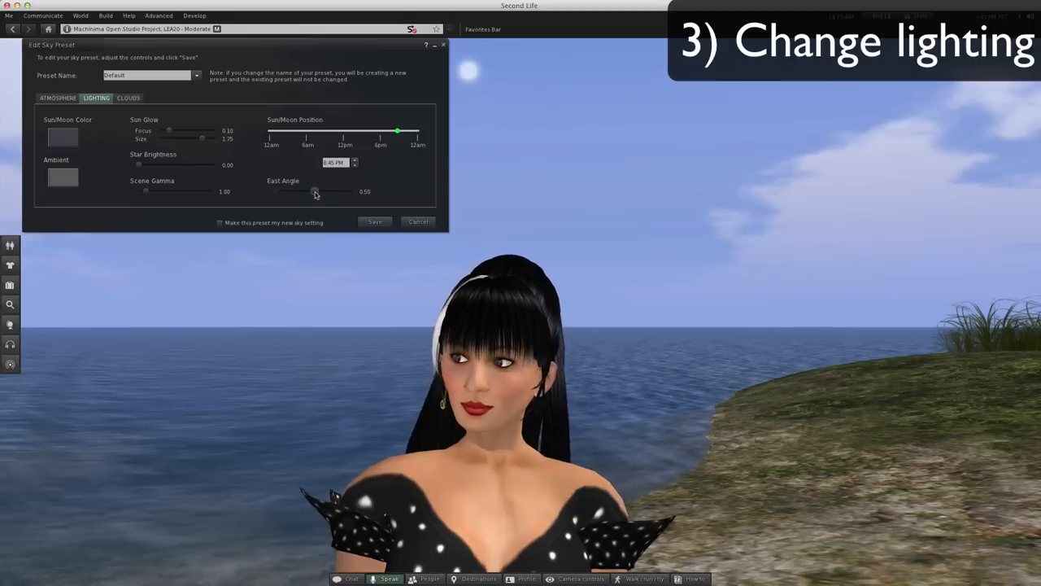
pyautogui.moveTo(316, 191); pyautogui.dragTo(299, 191)
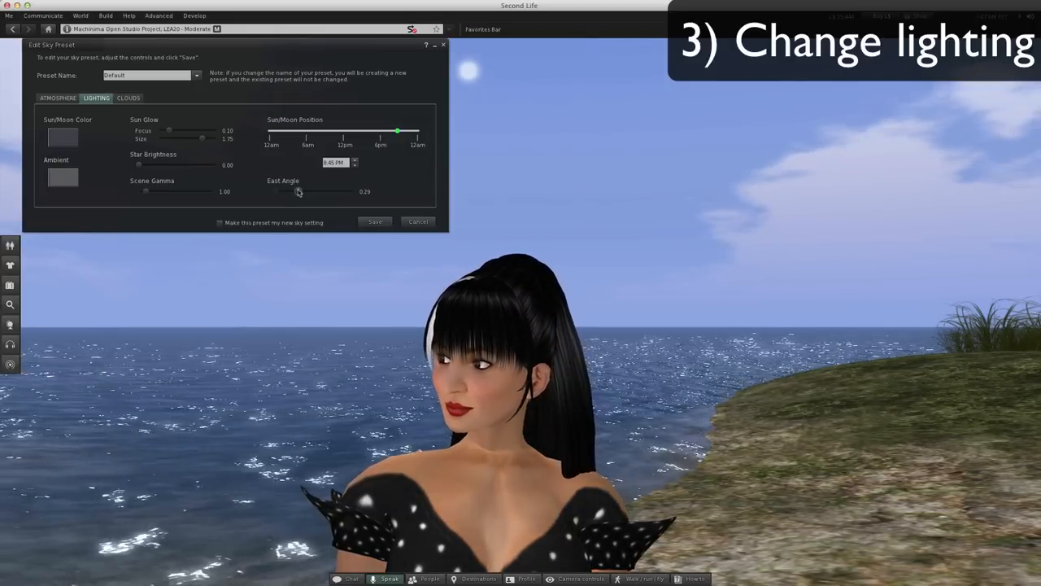
pyautogui.moveTo(298, 191); pyautogui.dragTo(288, 192)
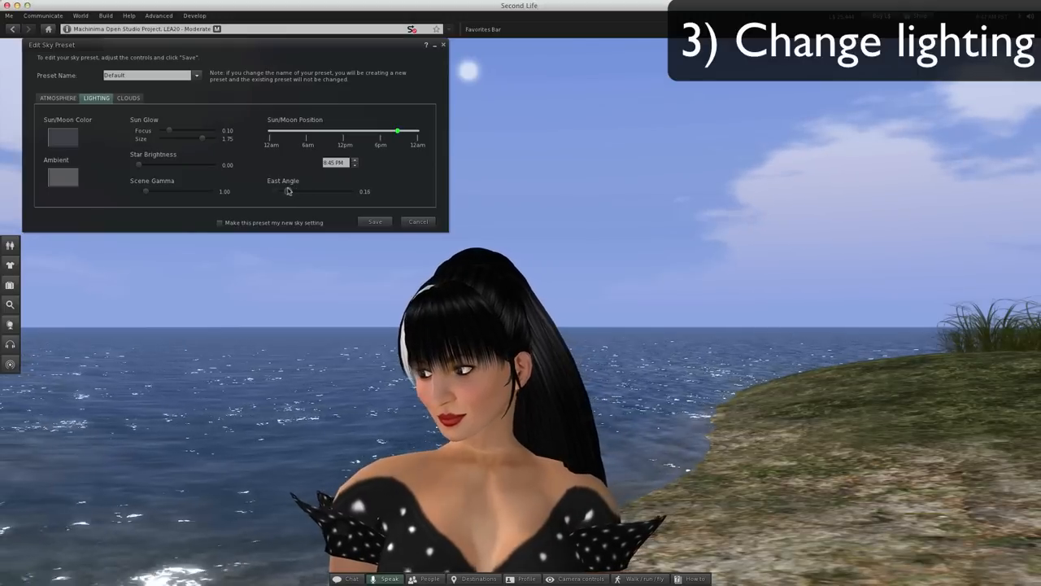
pyautogui.click(127, 98)
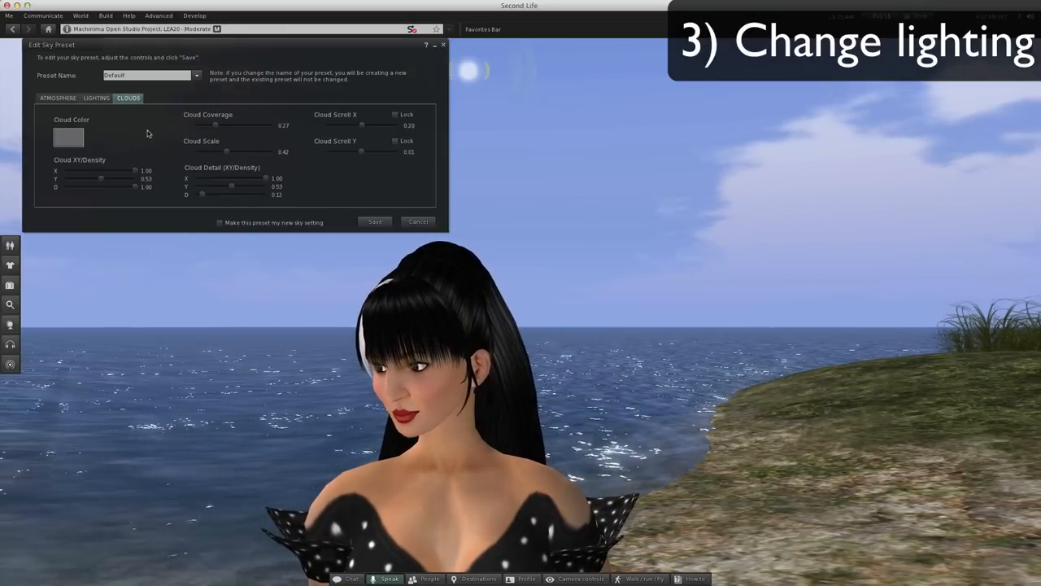
# Set cloud coverage to 0.21 and cloud scale to 0.29, and open the cloud colour picker.
pyautogui.moveTo(216, 126); pyautogui.dragTo(226, 125)
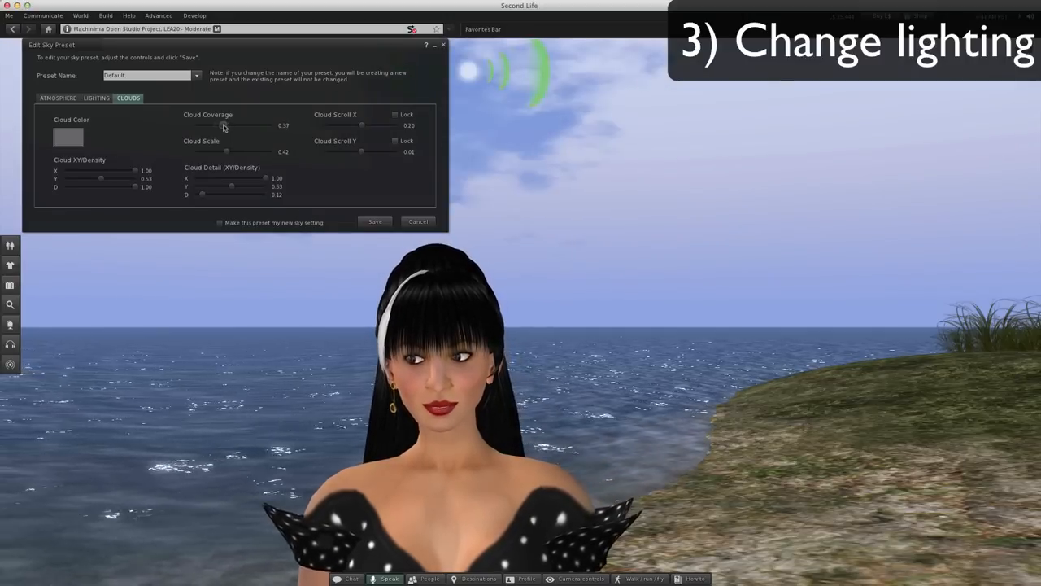
pyautogui.moveTo(227, 126); pyautogui.dragTo(211, 126)
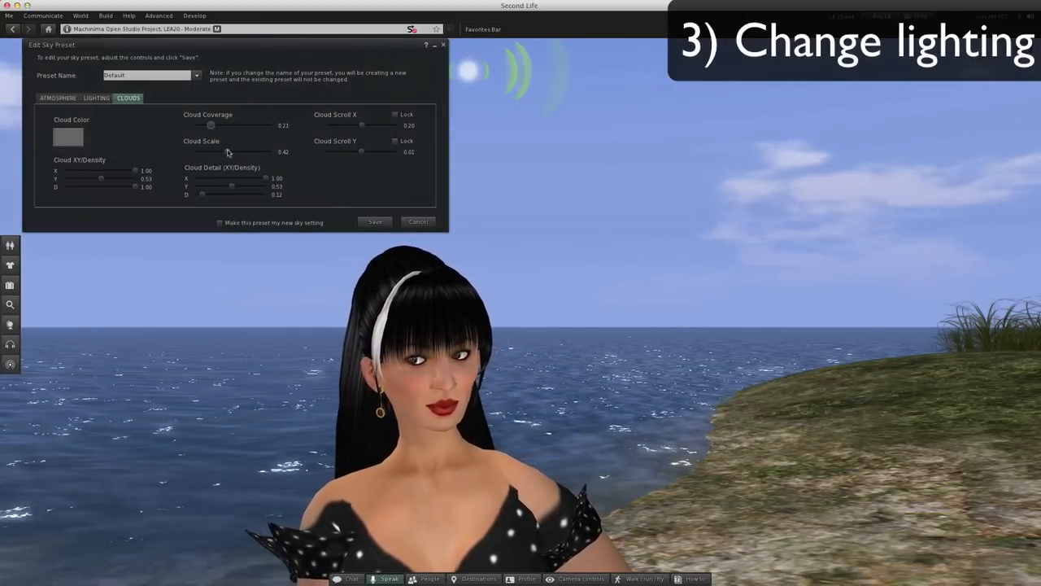
pyautogui.moveTo(232, 152); pyautogui.dragTo(219, 152)
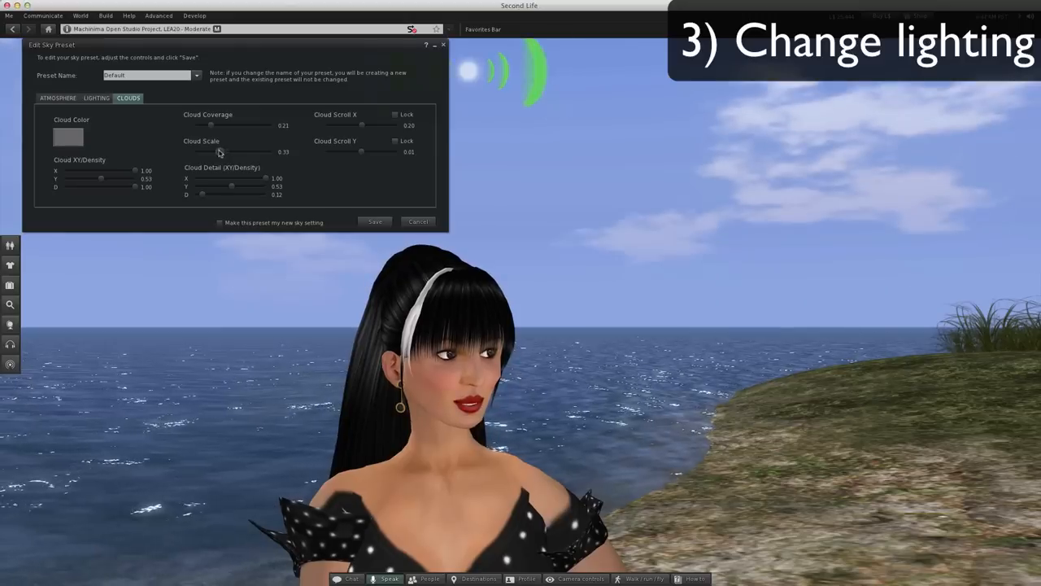
pyautogui.moveTo(220, 152); pyautogui.dragTo(216, 152)
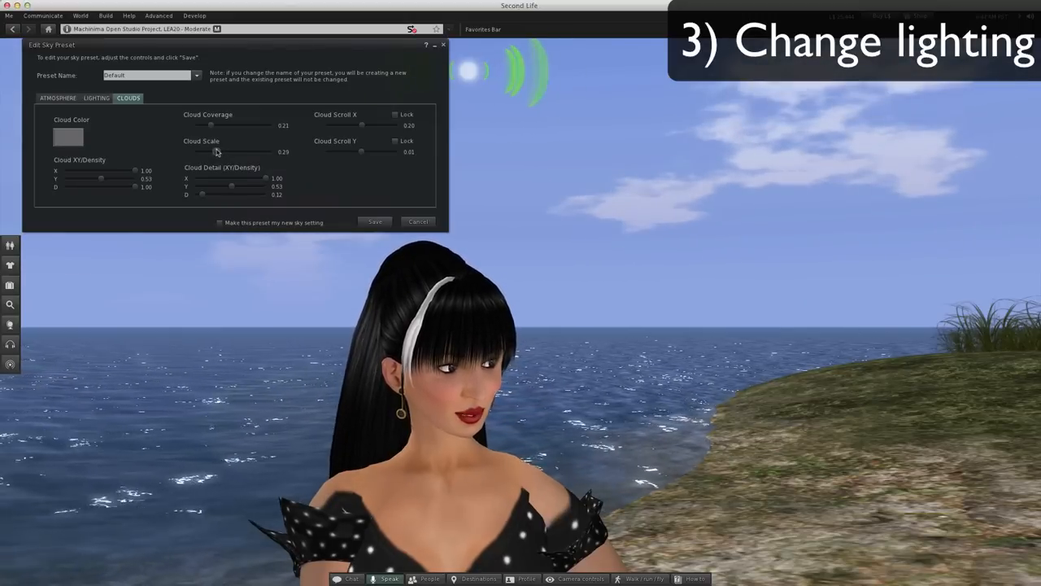
pyautogui.click(68, 136)
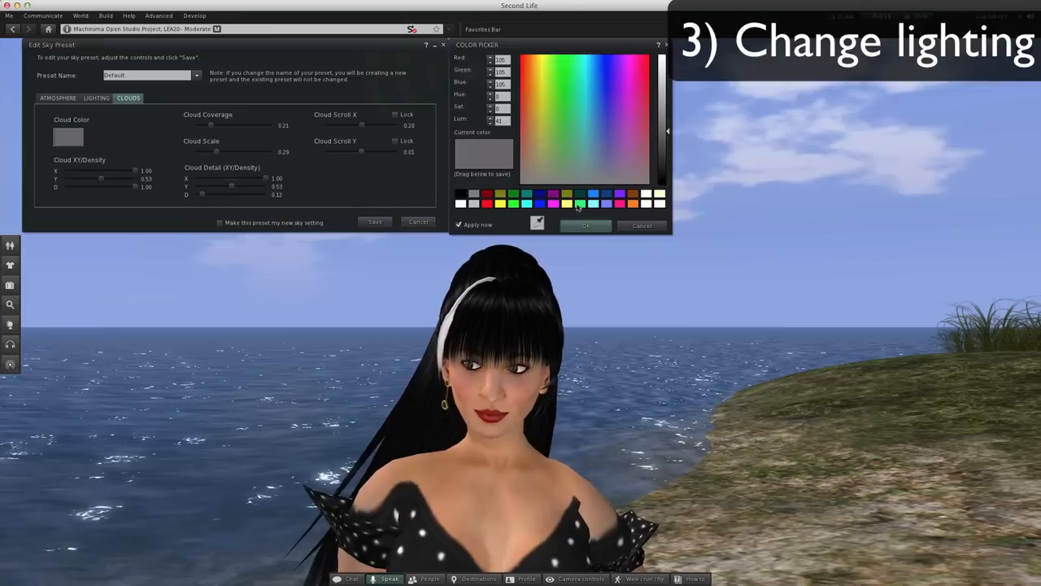
pyautogui.click(623, 132)
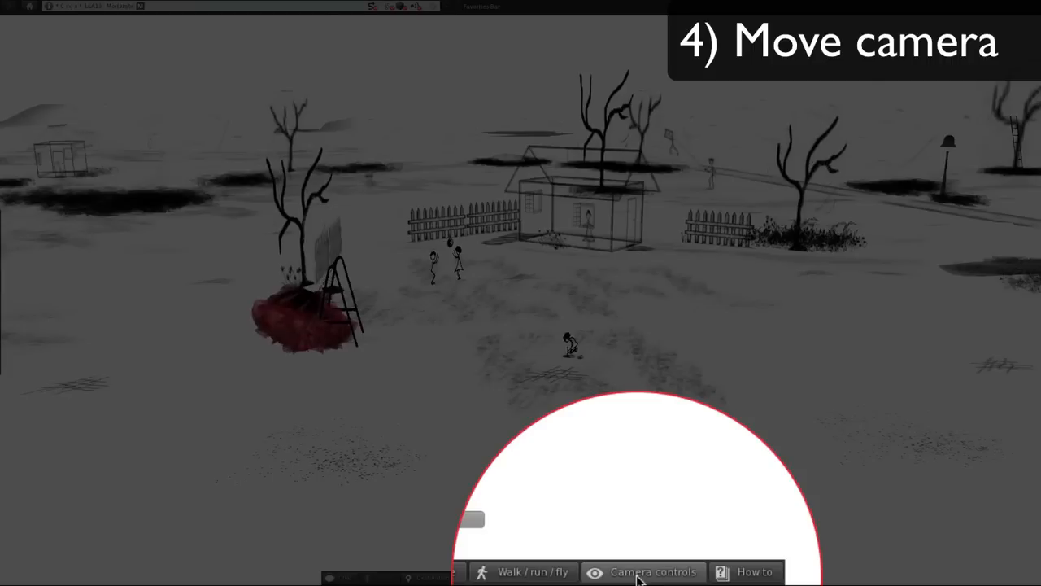
# Show the Camera Controls panel and pan the view across the sketch-style village.
pyautogui.click(643, 571)
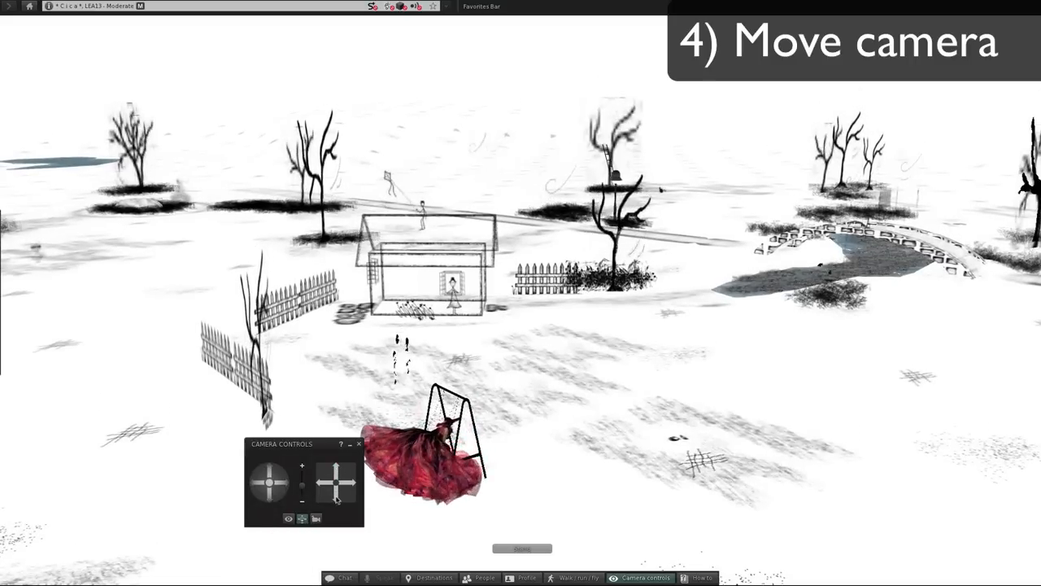
pyautogui.click(336, 467)
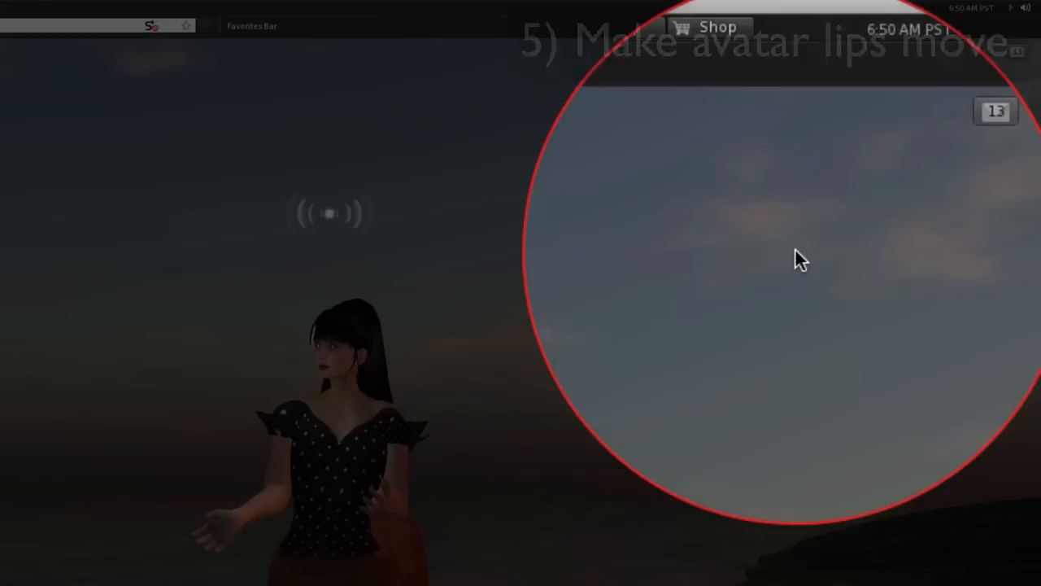
# Bring up sound and media preferences with lip movement enabled and voice input/output devices listed.
pyautogui.click(1013, 30)
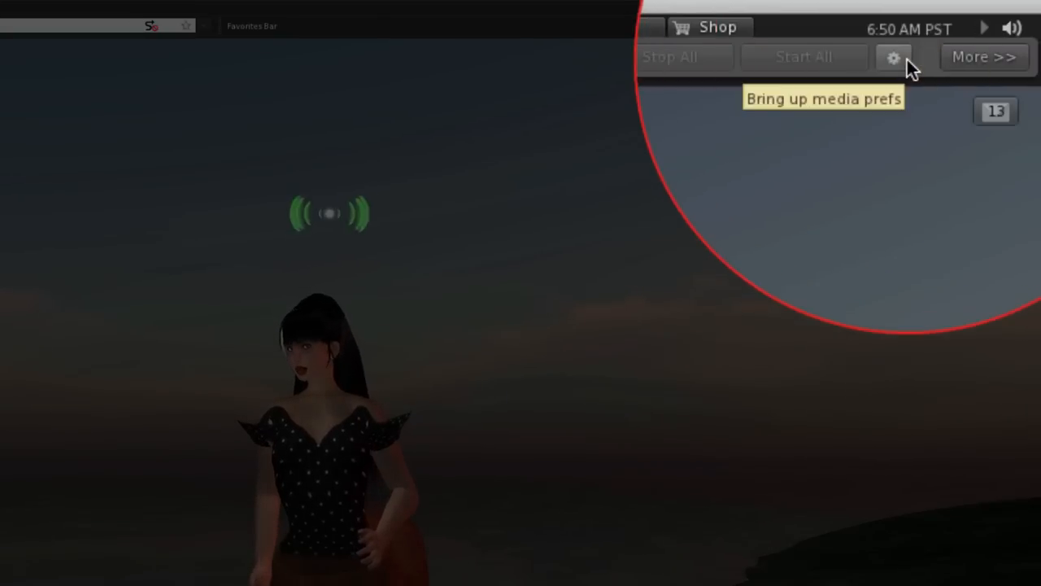
pyautogui.click(893, 57)
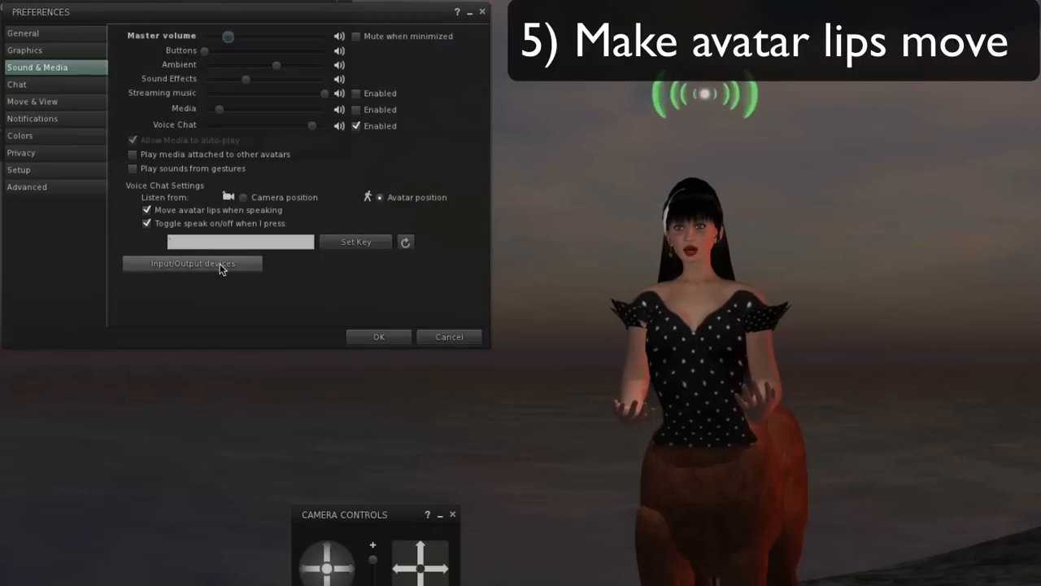
pyautogui.click(193, 263)
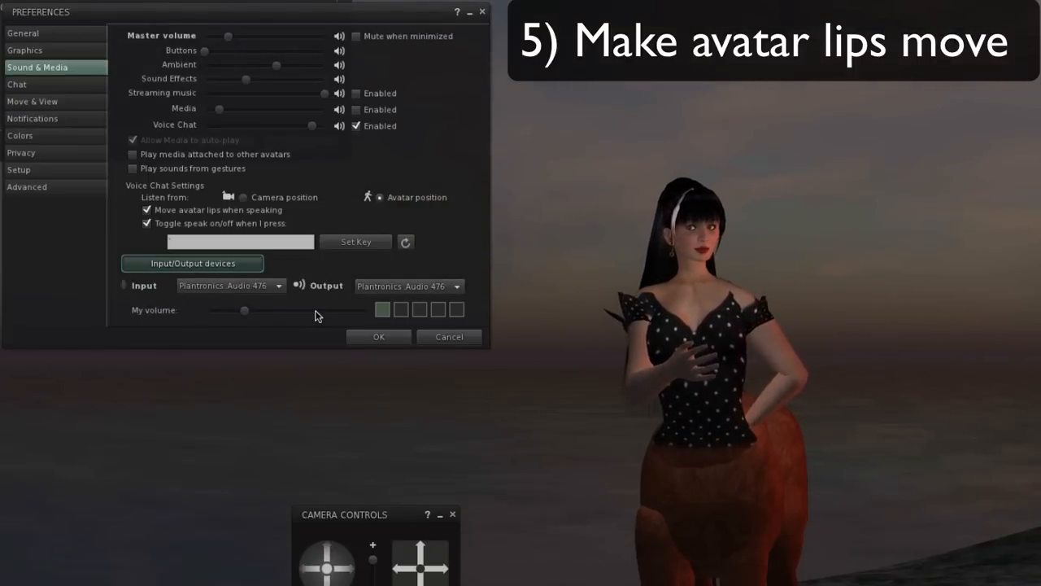
pyautogui.click(279, 285)
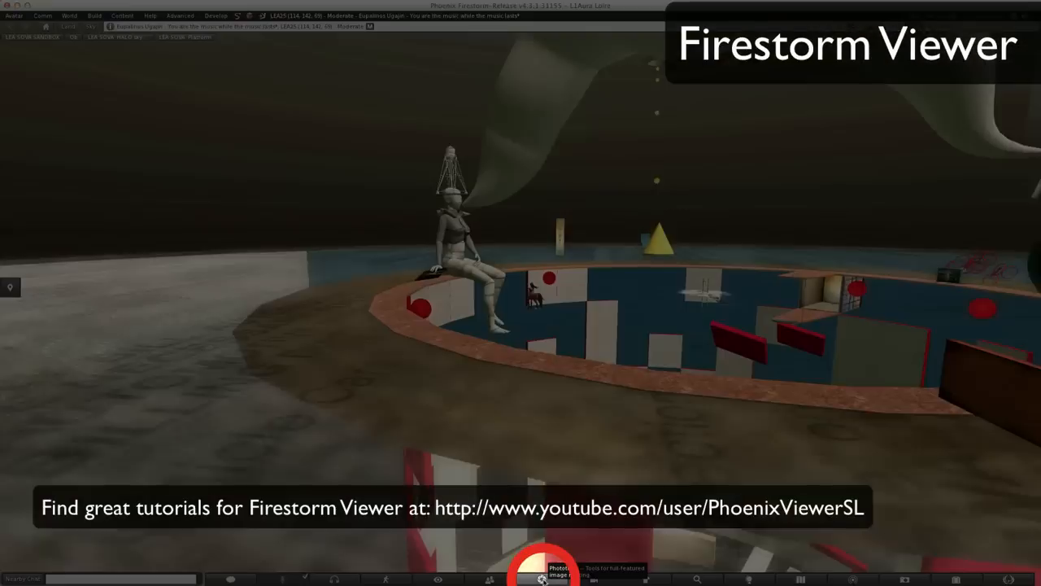
# In Phototools, raise draw distance to 208, lower it to 102, then show interface aids.
pyautogui.click(543, 577)
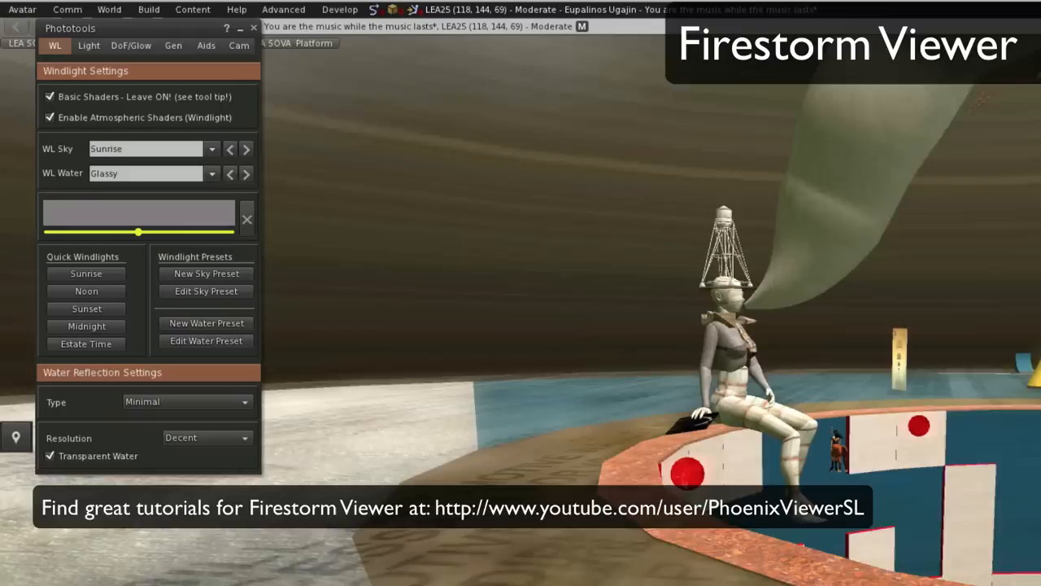
pyautogui.click(173, 45)
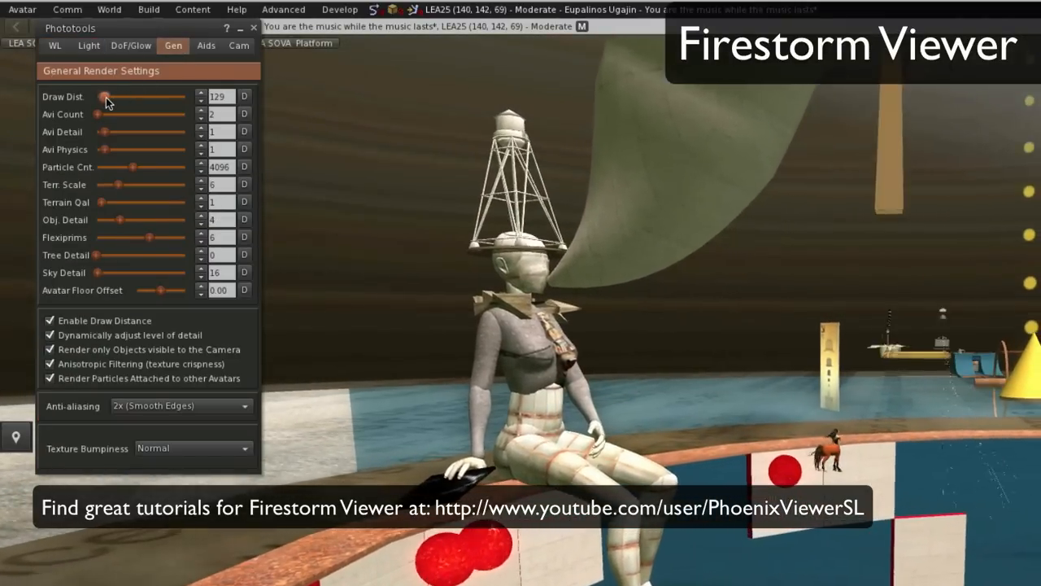
pyautogui.moveTo(112, 97); pyautogui.dragTo(142, 97)
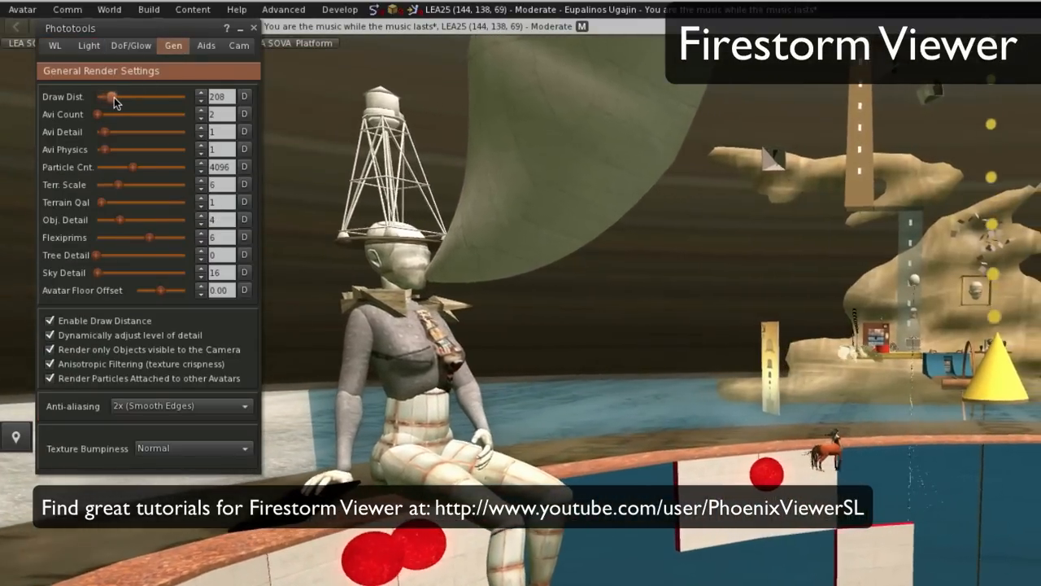
pyautogui.moveTo(112, 96); pyautogui.dragTo(104, 96)
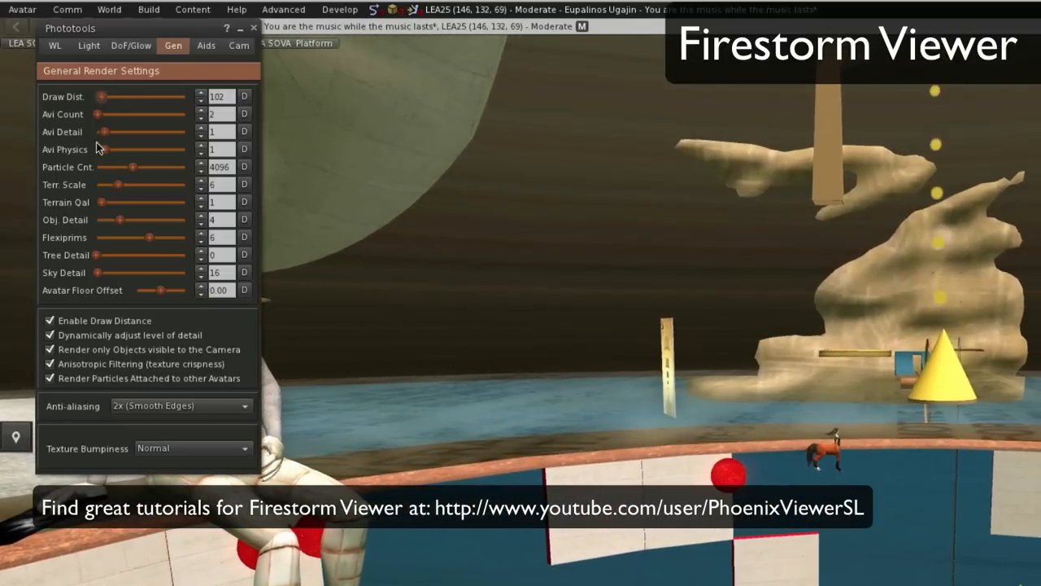
pyautogui.click(206, 45)
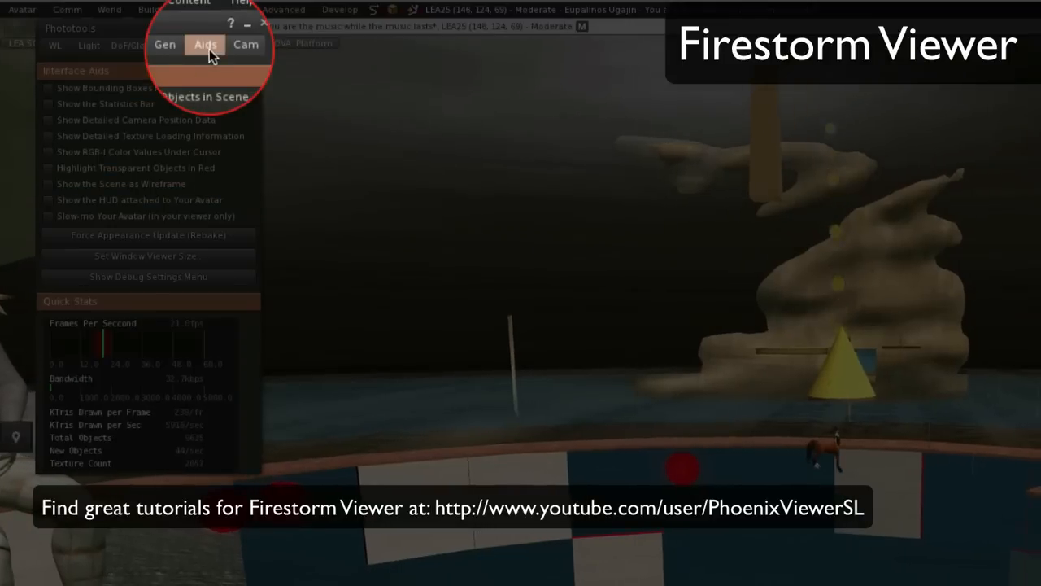